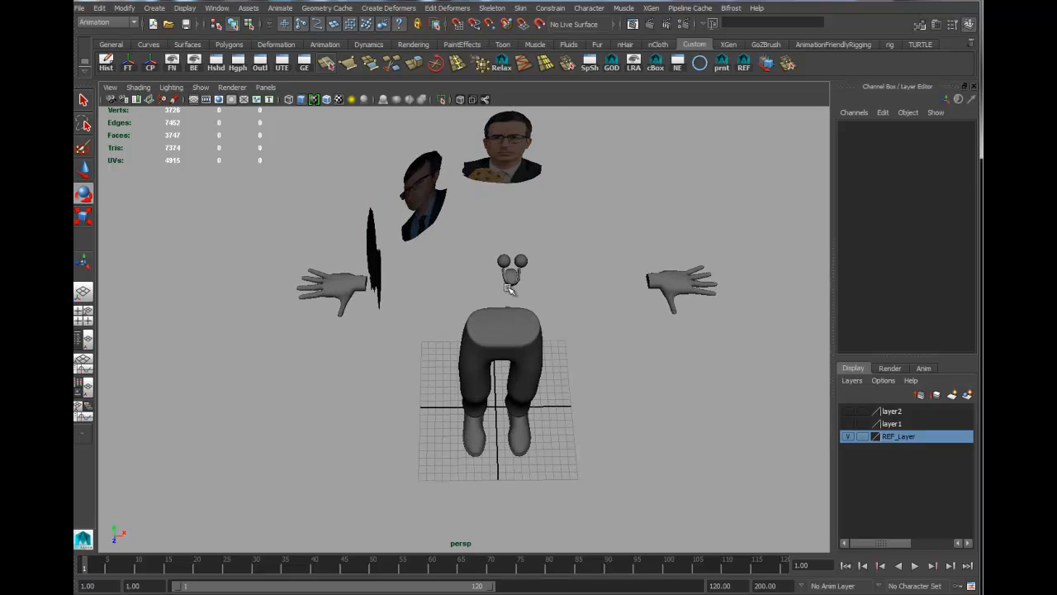
- Select the character body-part meshes and add them to REF_Layer
click(334, 285)
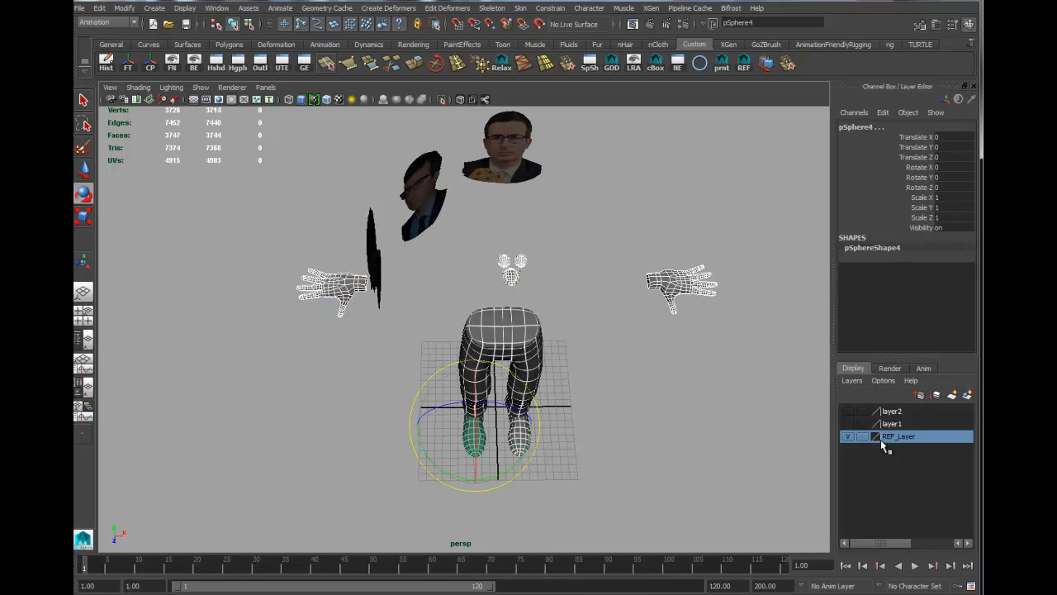
right_click(898, 436)
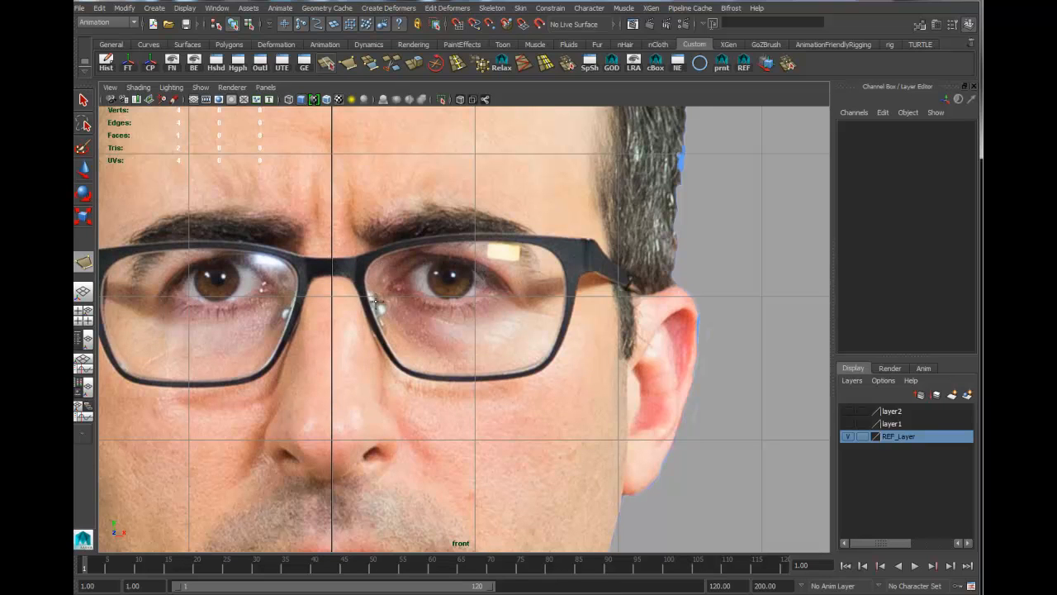
mouse_move(368, 290)
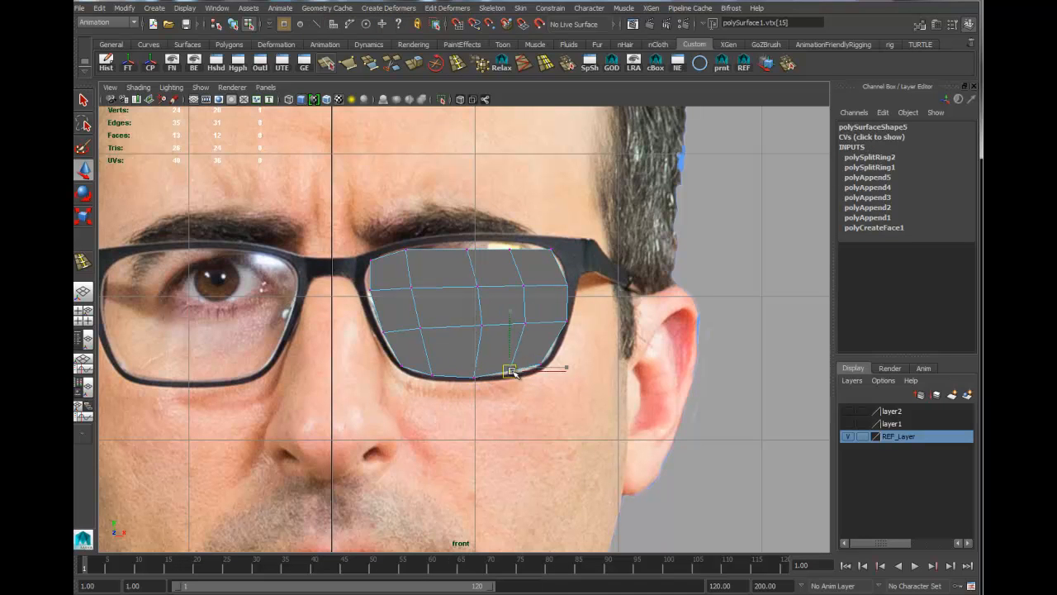
- Pull the bottom and top border vertices of the lens patch onto the lens outline and frame
drag(510, 369, 548, 361)
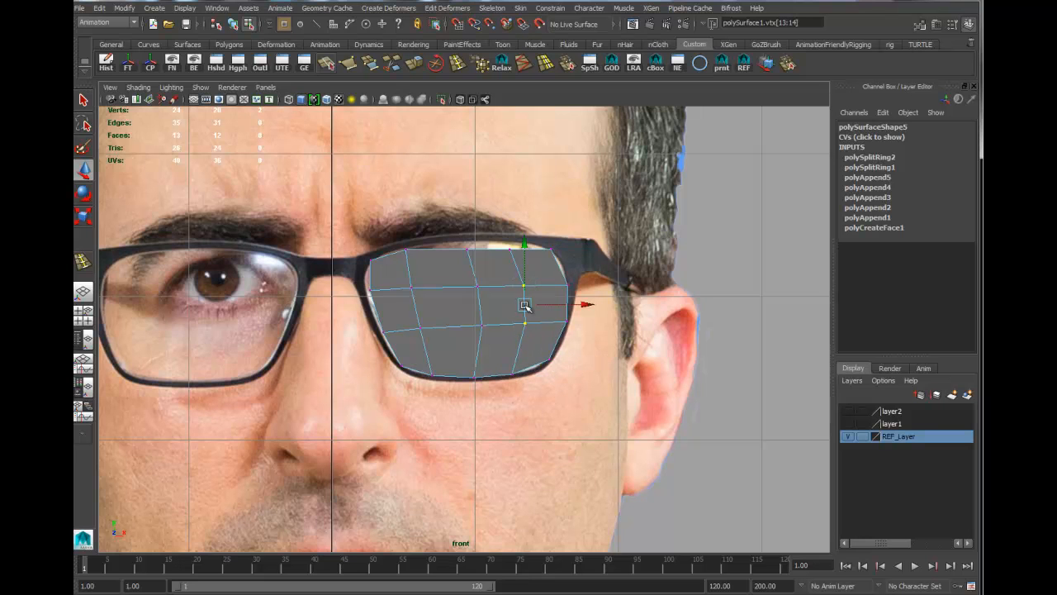
drag(524, 306, 512, 240)
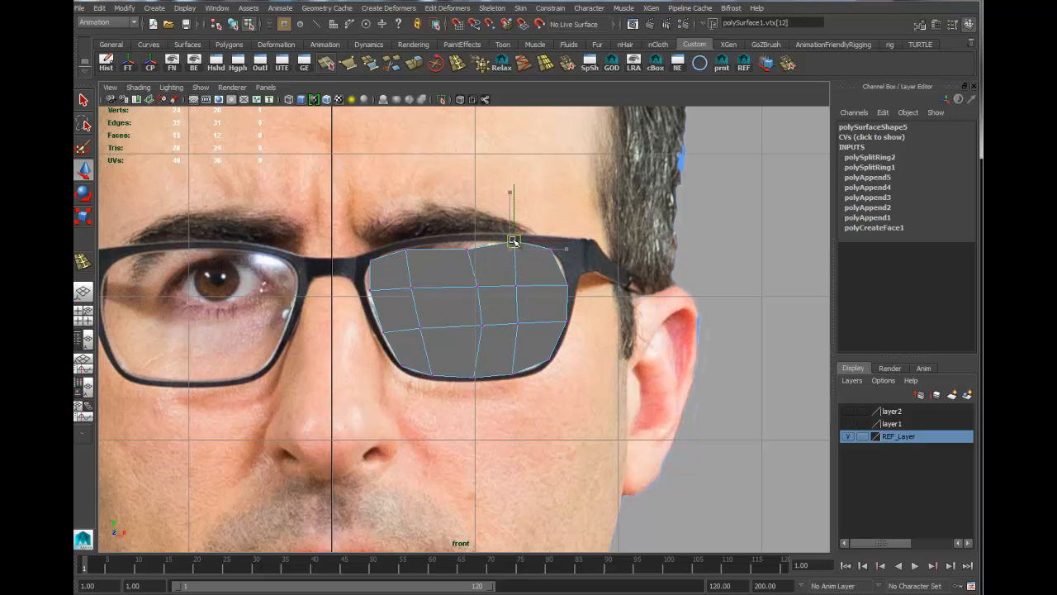
drag(513, 240, 552, 251)
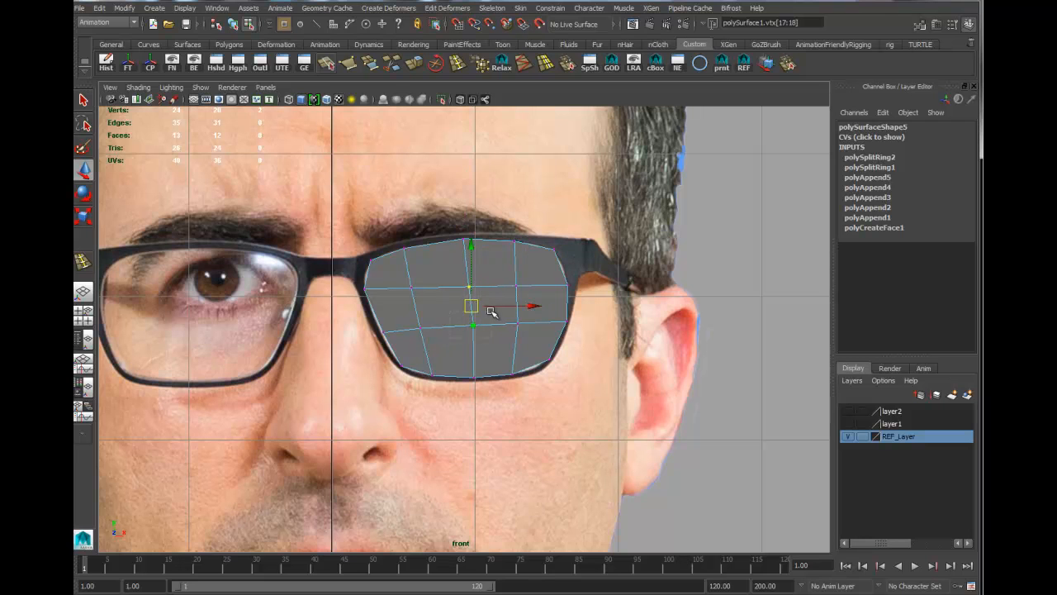
- Even out the interior grid vertices across the centre, lower row and left side
drag(471, 308, 518, 334)
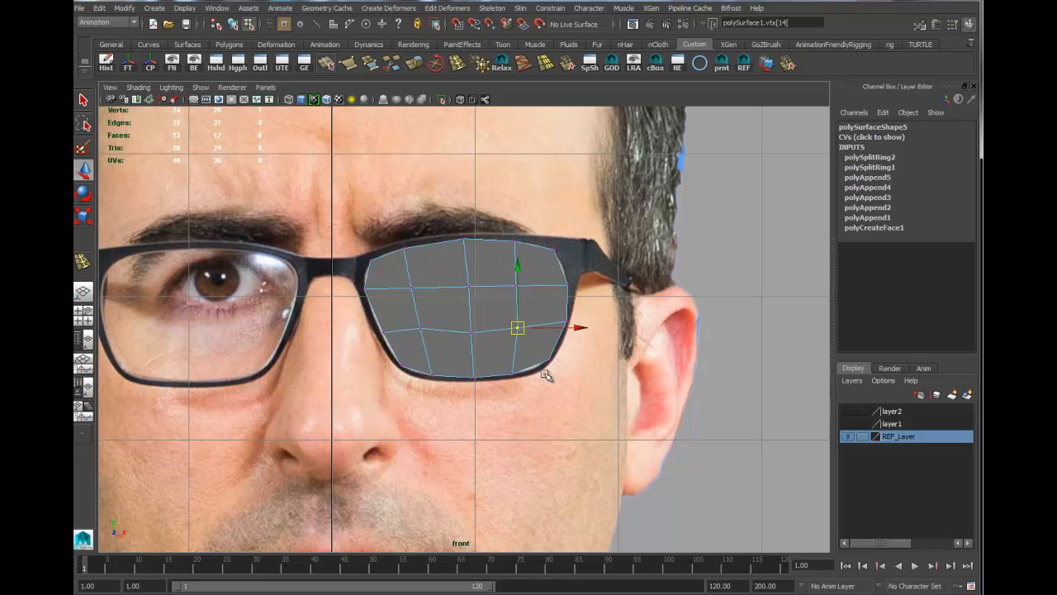
drag(516, 328, 541, 365)
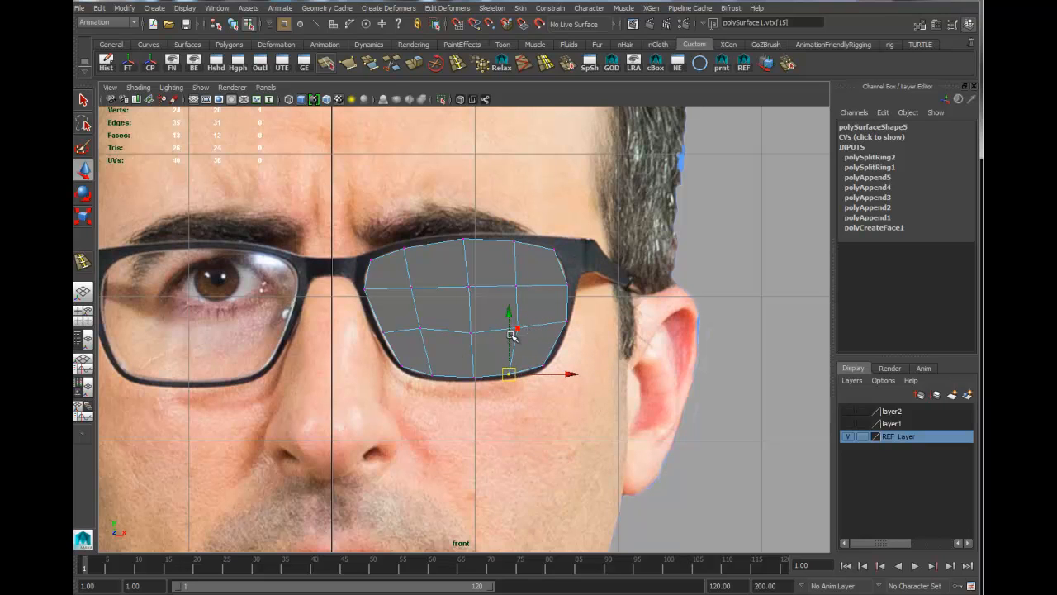
drag(510, 375, 421, 328)
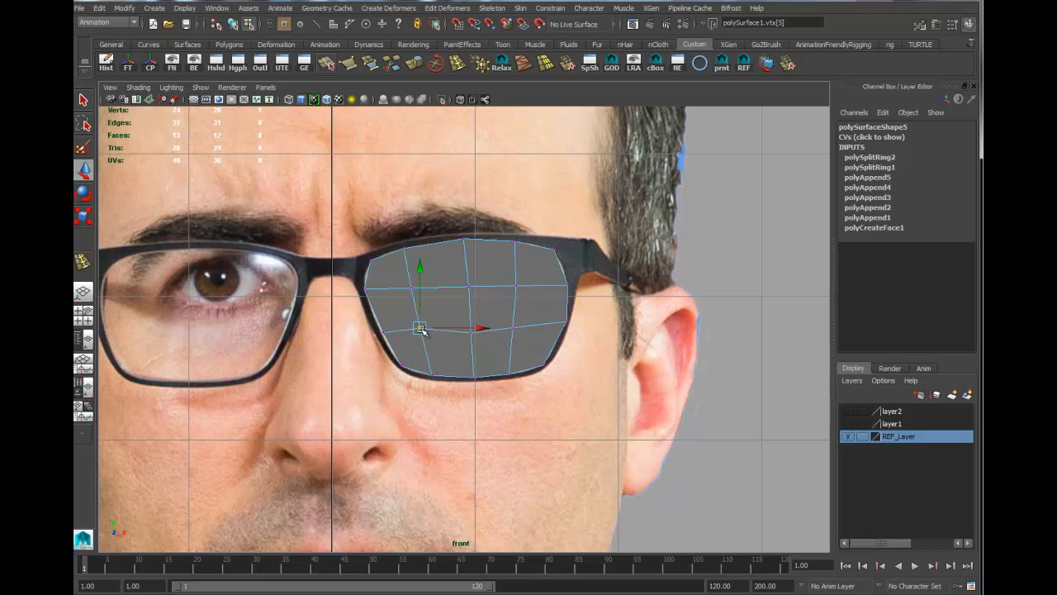
drag(421, 330, 378, 331)
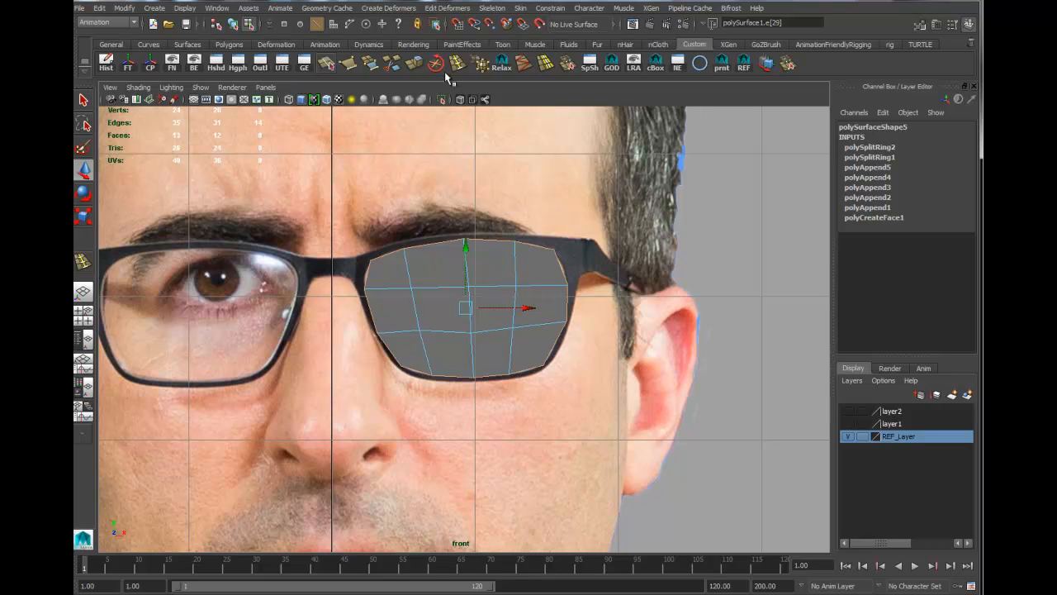
- Extrude the lens border edges into a rim and tweak its vertices into shape
click(435, 64)
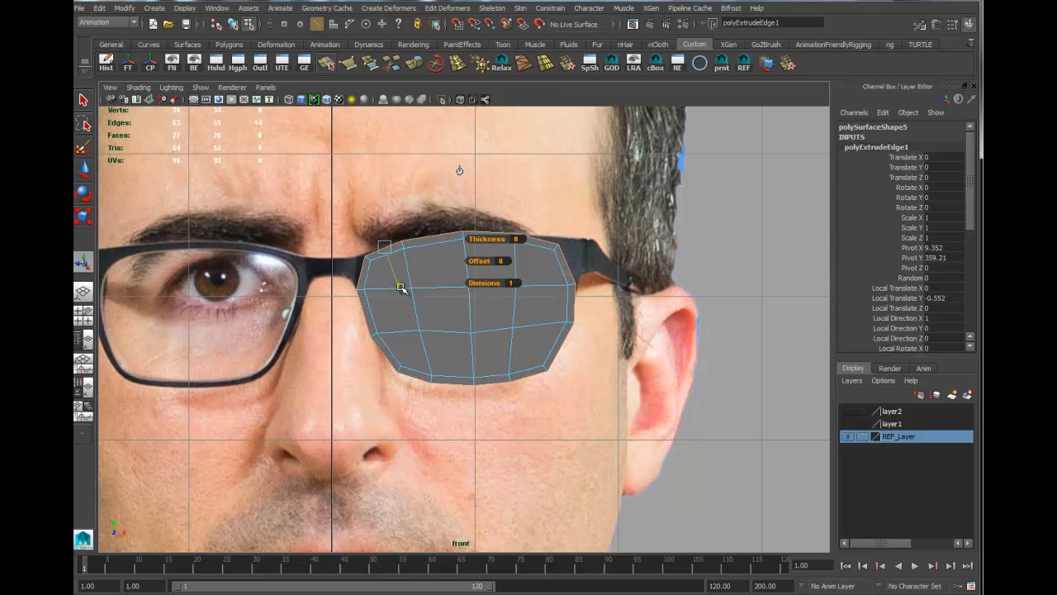
right_click(400, 287)
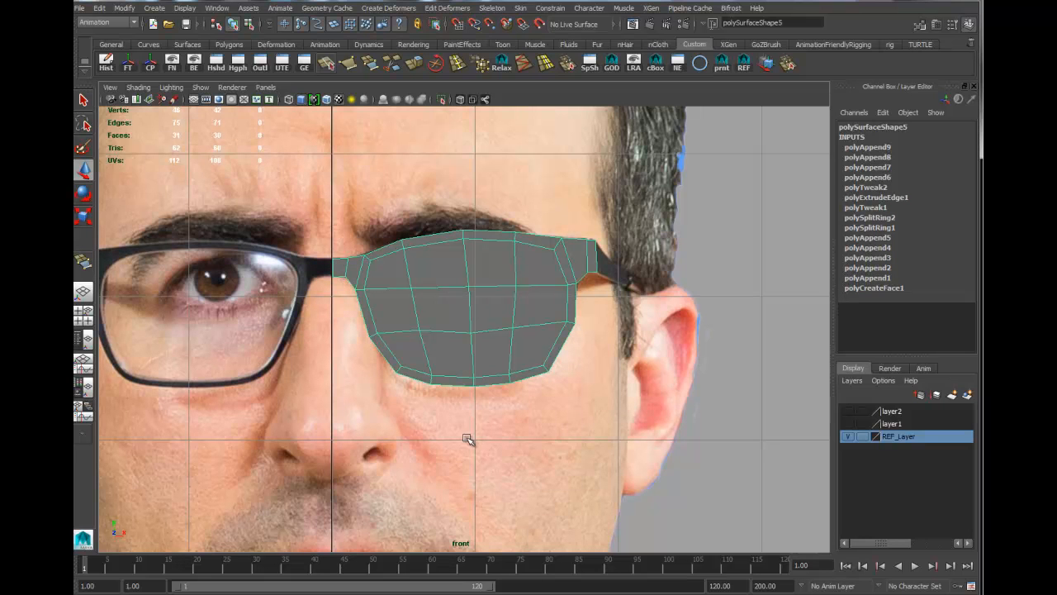
right_click(364, 280)
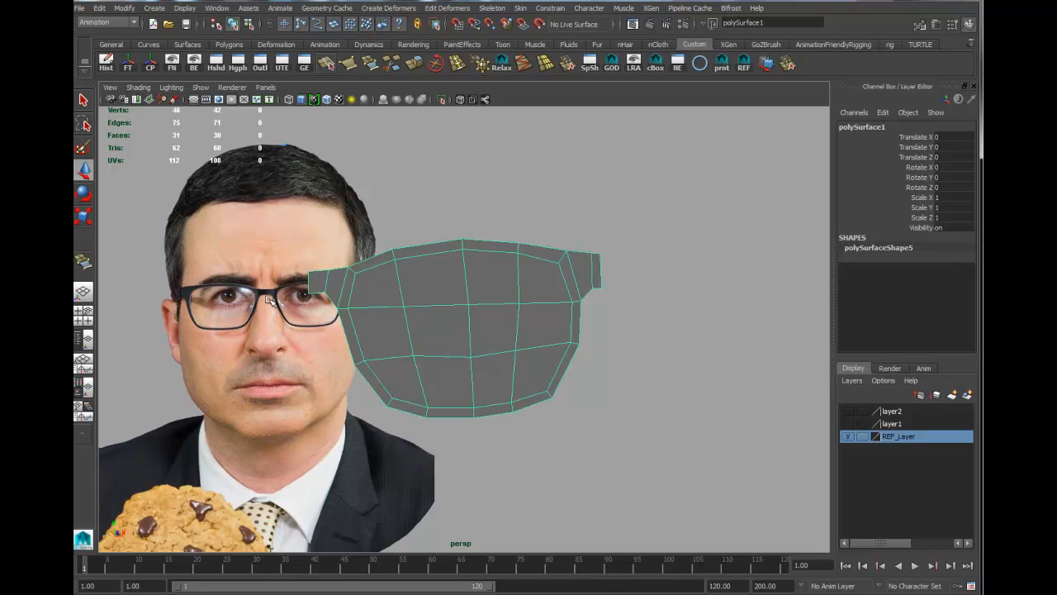
mouse_move(283, 348)
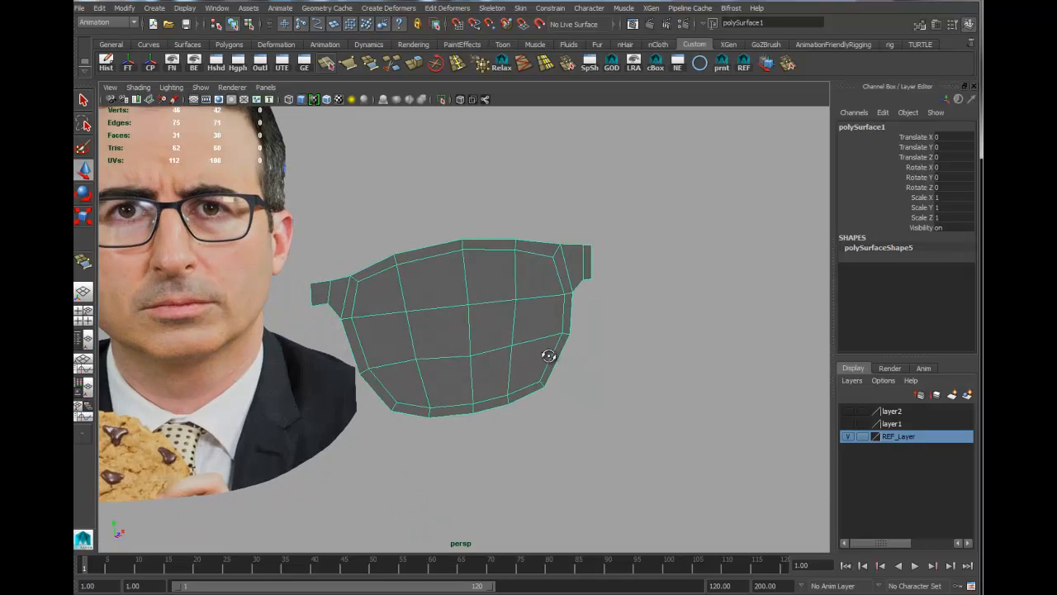
- Select the inner lens faces of the glasses mesh
click(492, 327)
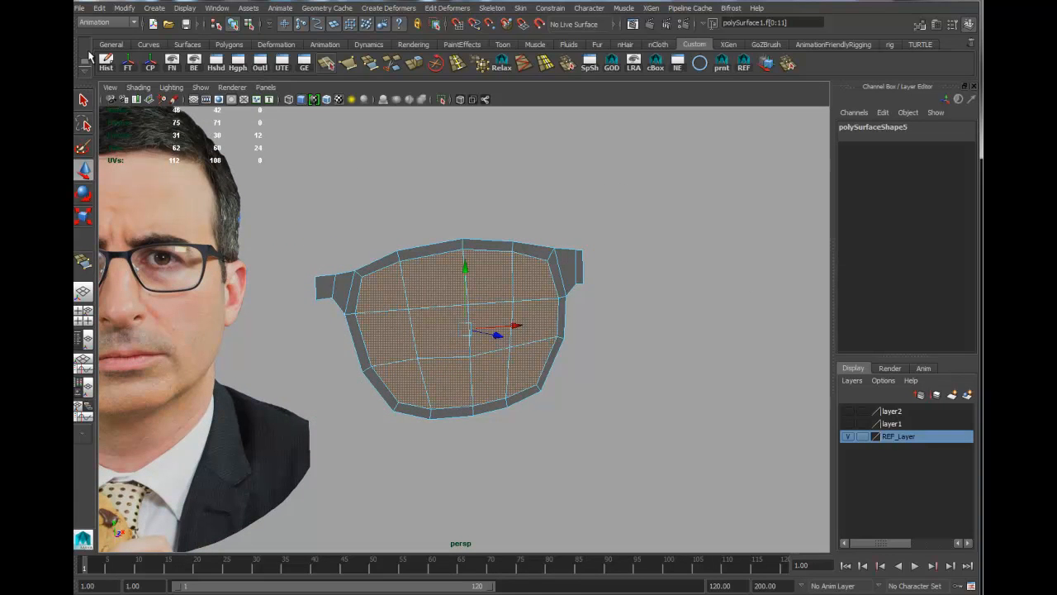
- Extract the selected lens faces as a separate piece via Mesh > Extract
click(93, 21)
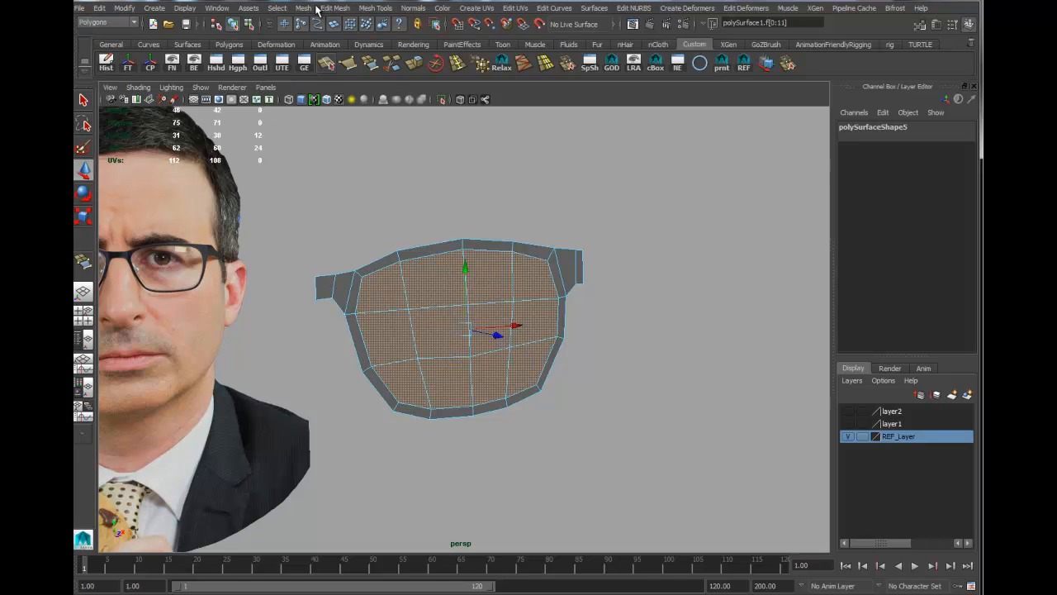
click(303, 8)
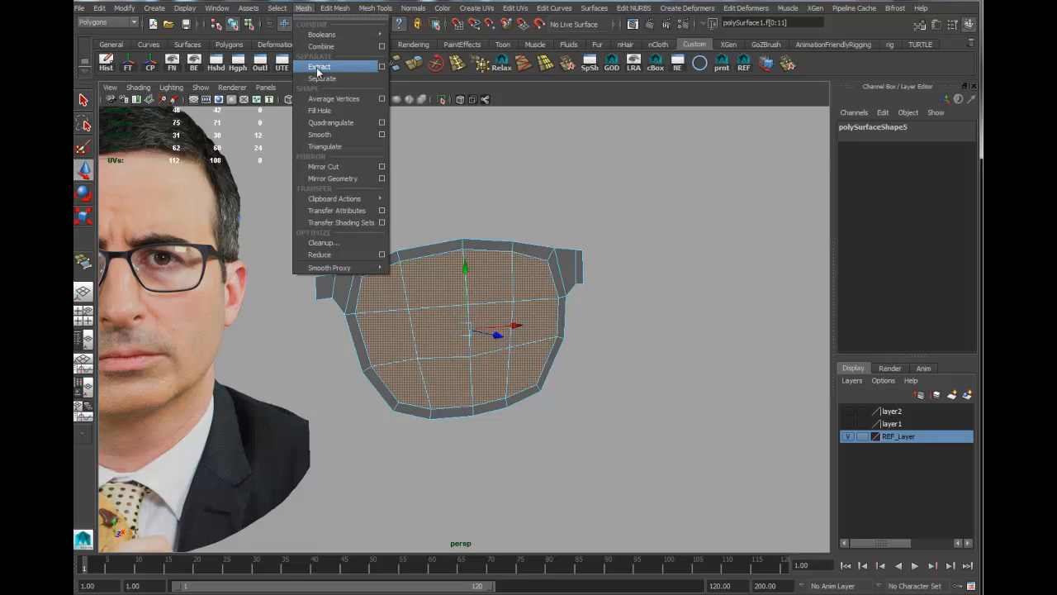
click(321, 78)
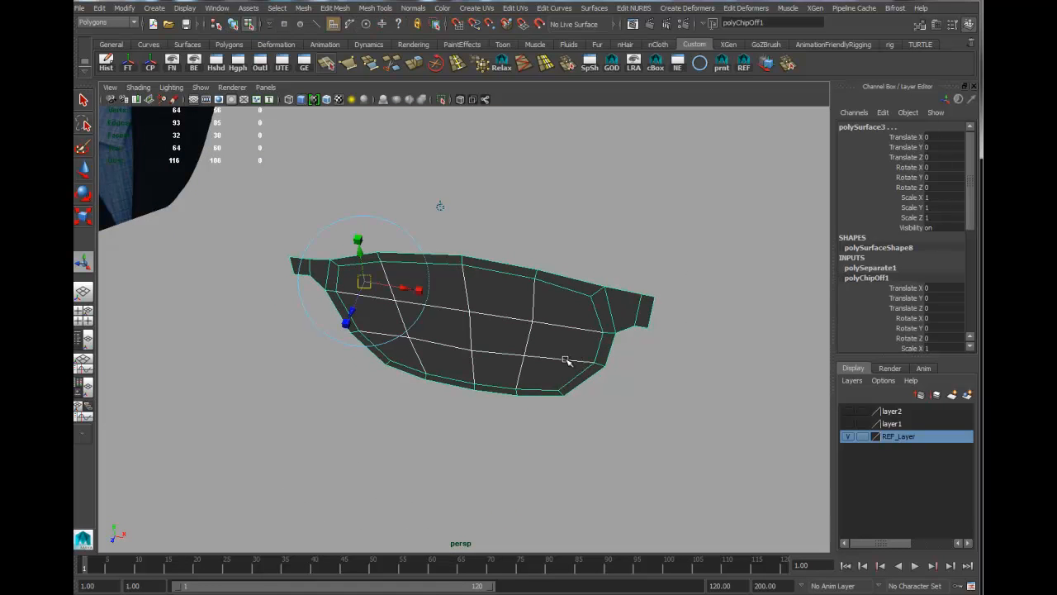
right_click(529, 322)
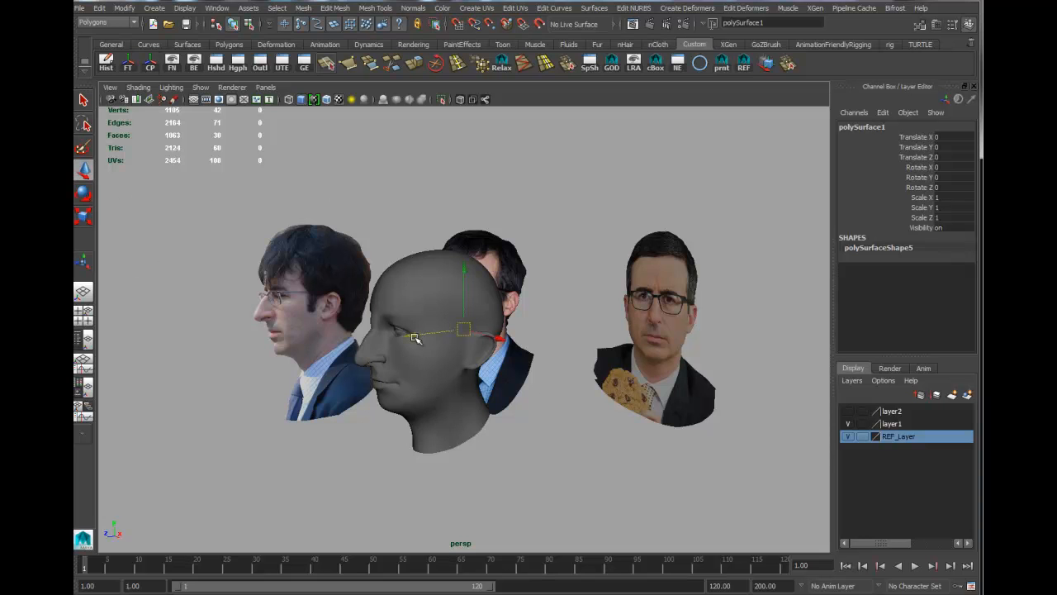
- Orbit around the head while bending the frame's outer vertices to follow the face's curve
drag(463, 331, 380, 335)
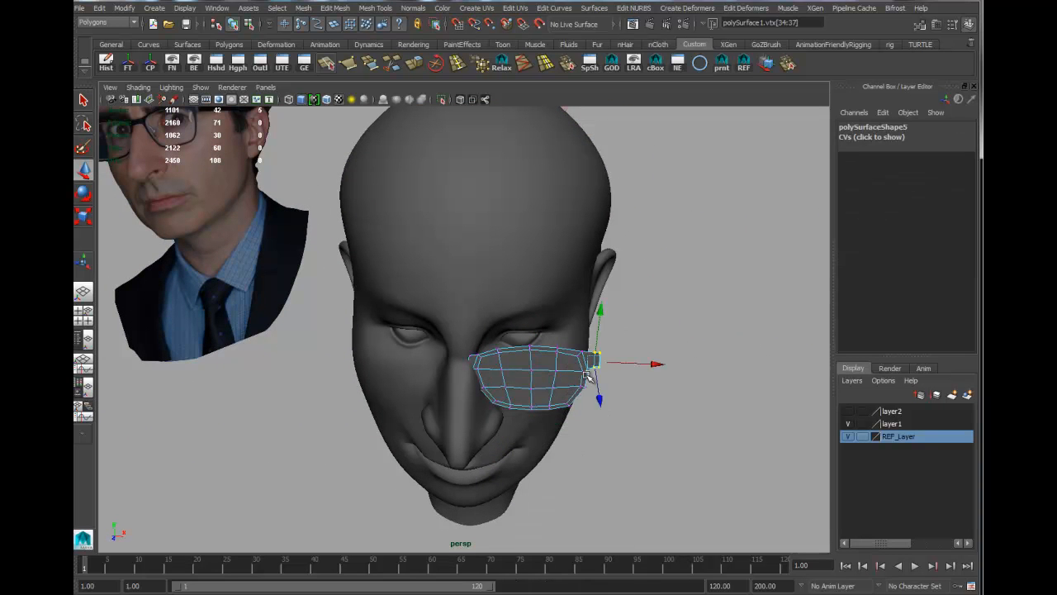
mouse_move(650, 321)
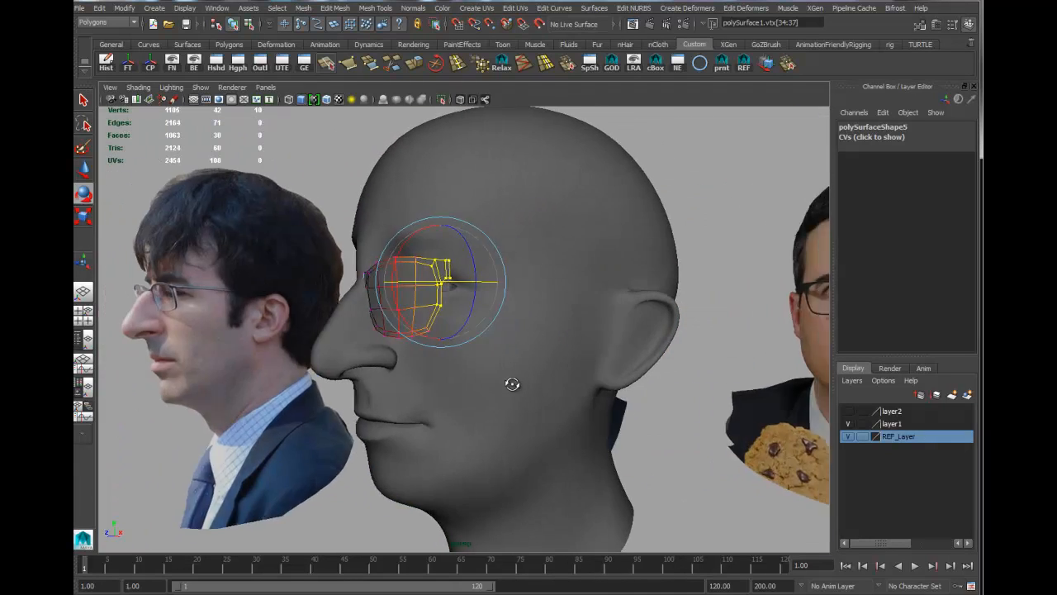
drag(513, 384, 578, 415)
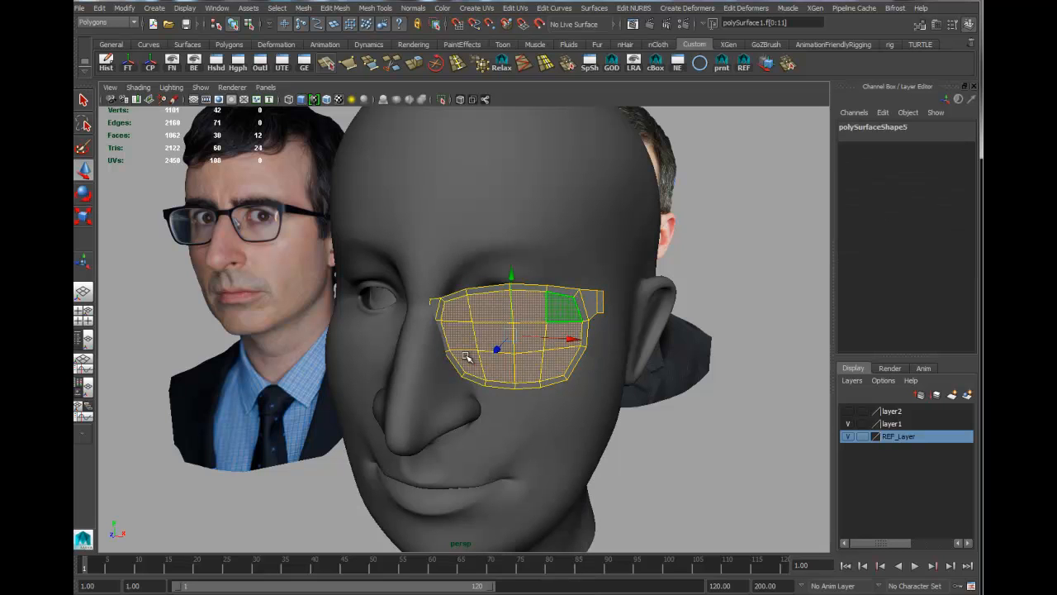
- Extract the lens faces from the frame fitted over the eye
click(304, 8)
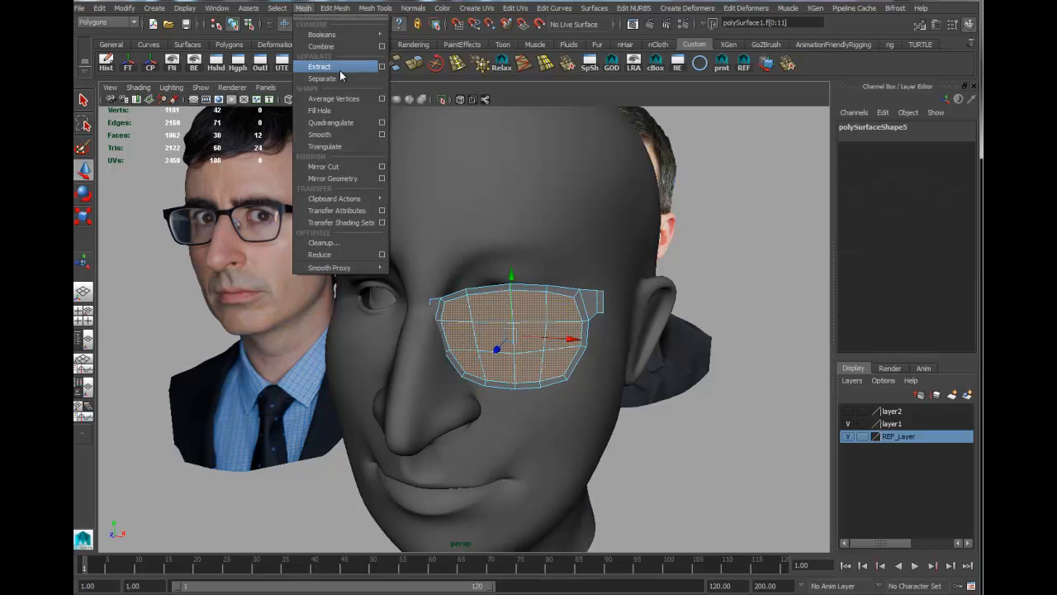
click(319, 66)
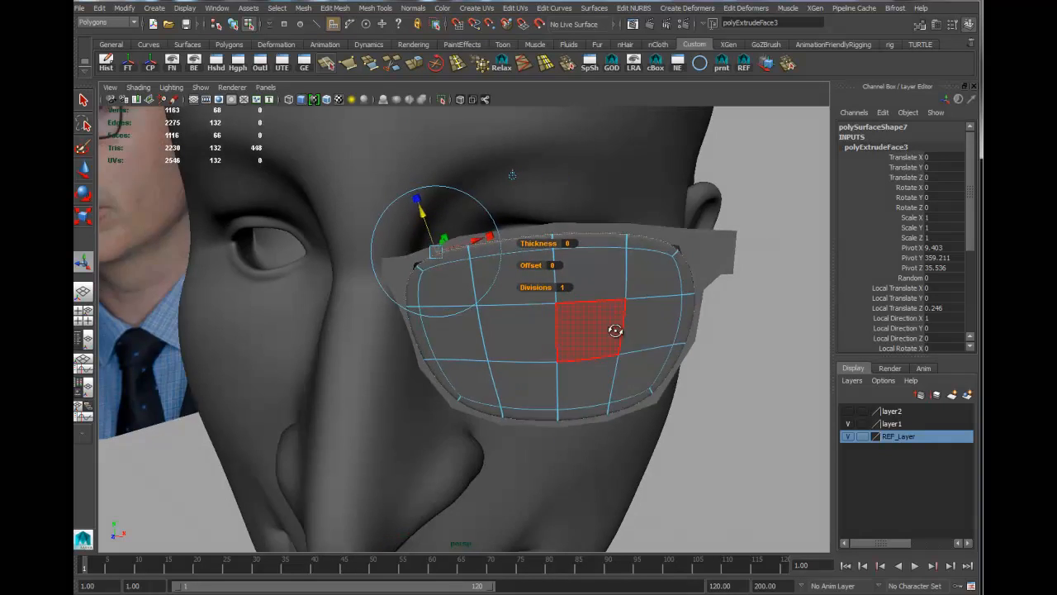
- Extrude the frame faces along local Z to give the rim thickness
right_click(615, 331)
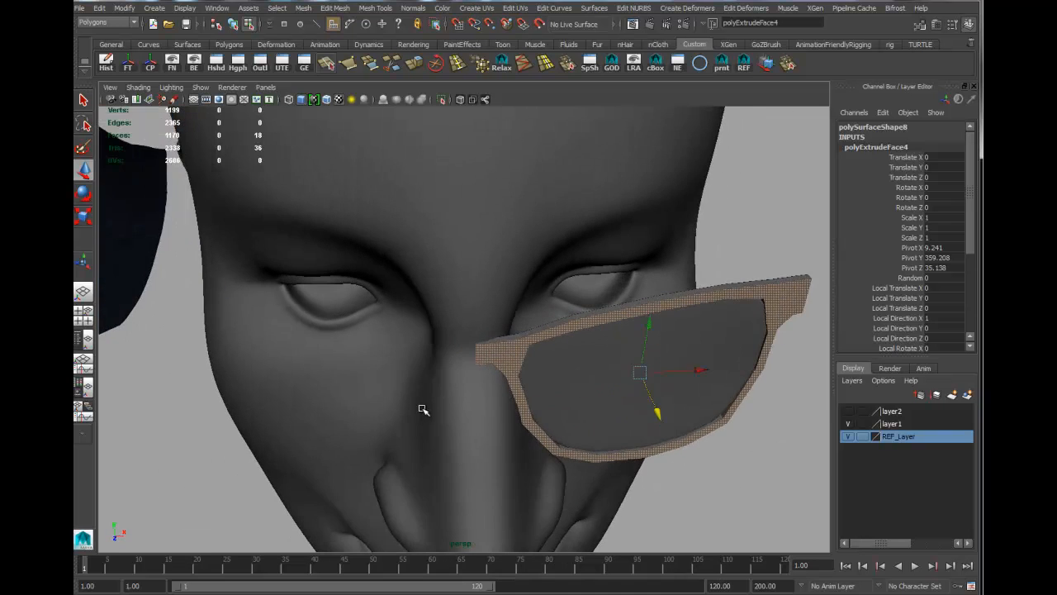
right_click(424, 410)
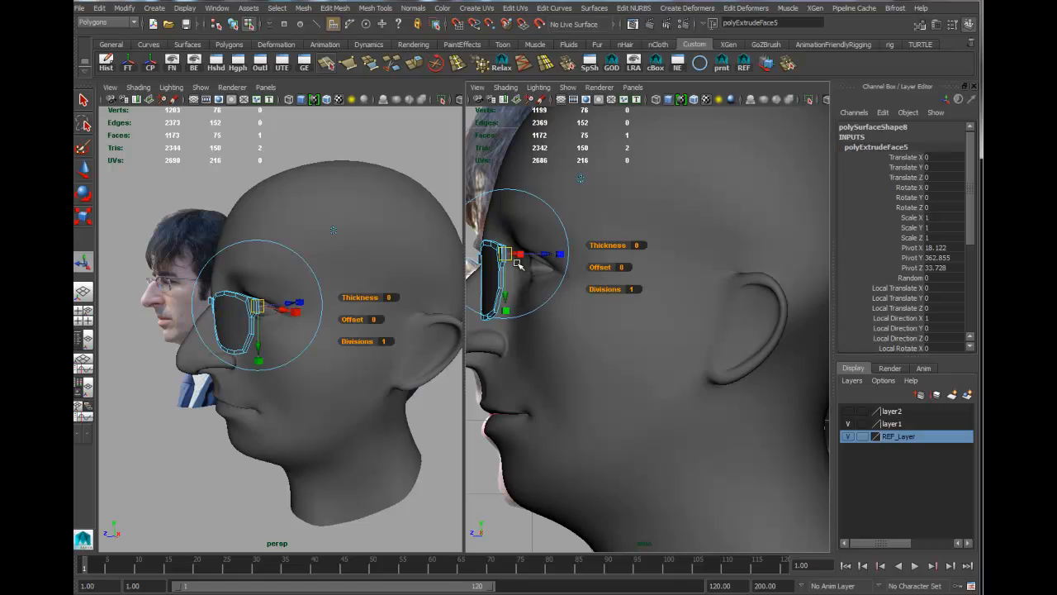
- Extrude the corner face back along the head to the ear, then bend the arm end down behind it
drag(519, 252, 669, 264)
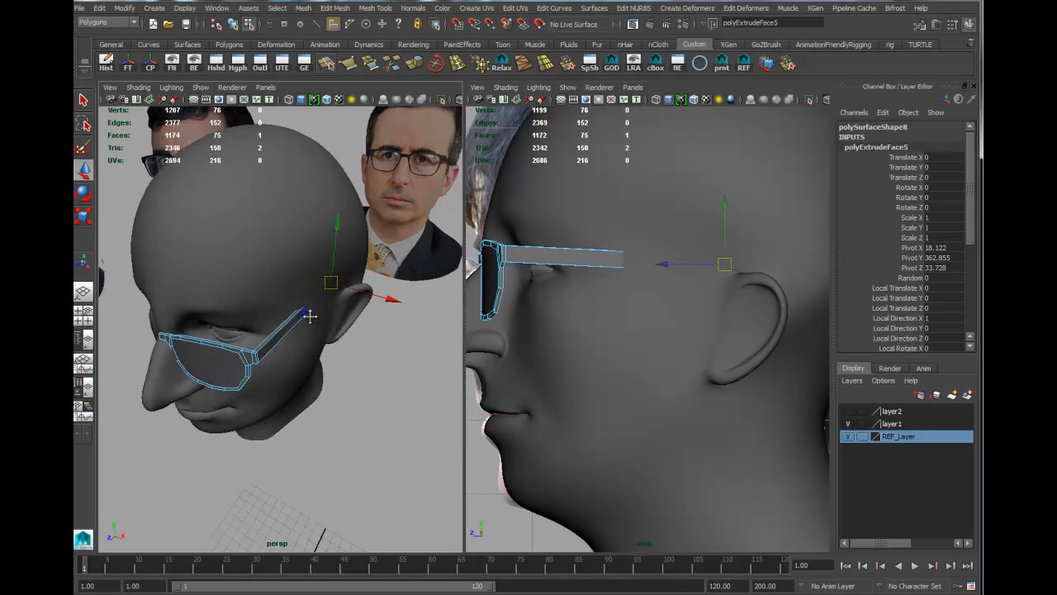
drag(392, 300, 400, 304)
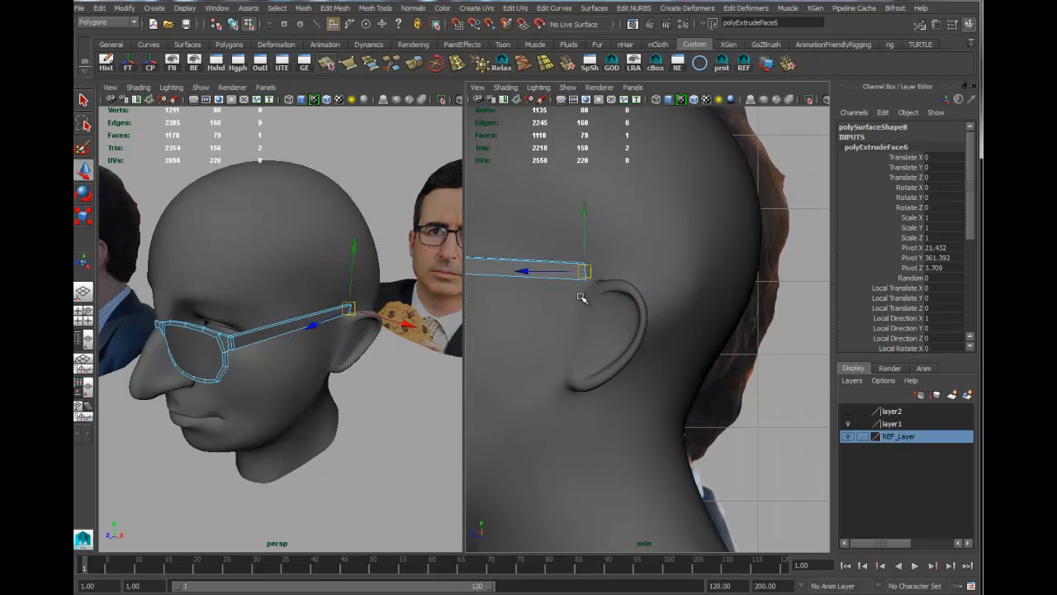
drag(586, 271, 625, 280)
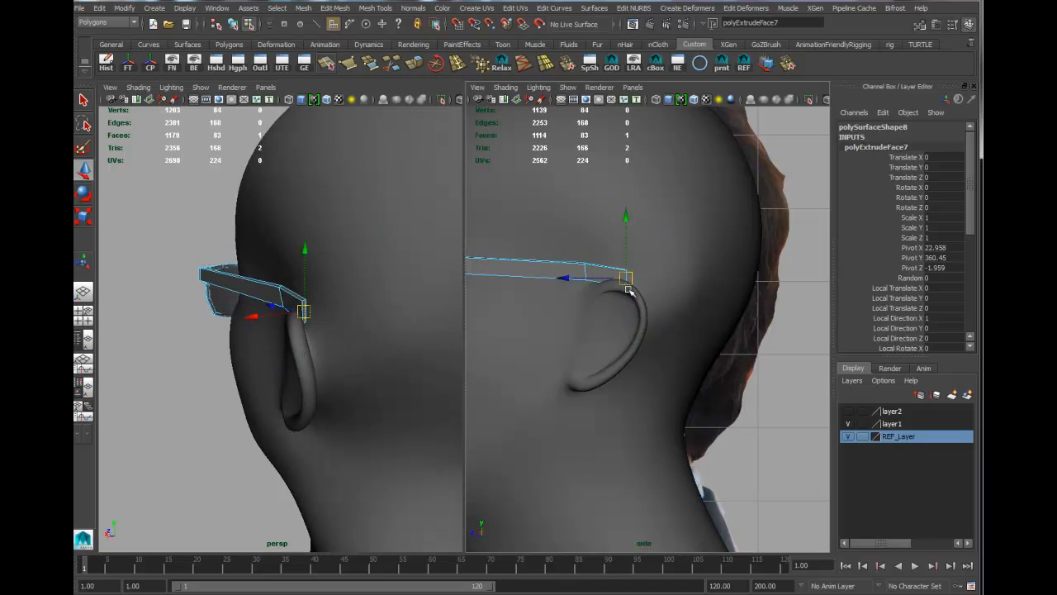
drag(625, 276, 653, 304)
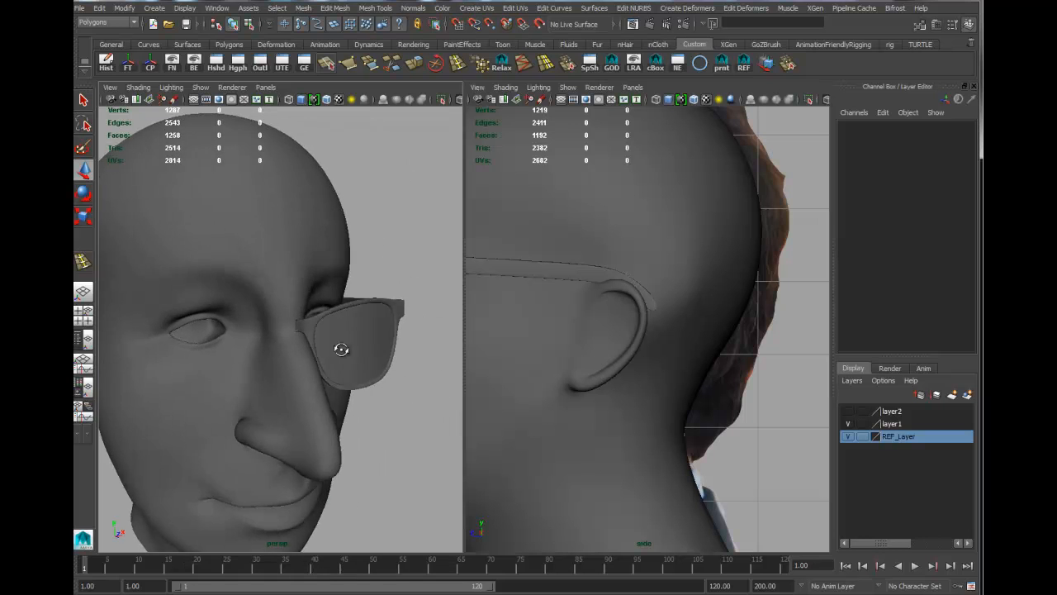
- Select the half glasses piece for mirroring into a full pair
click(341, 348)
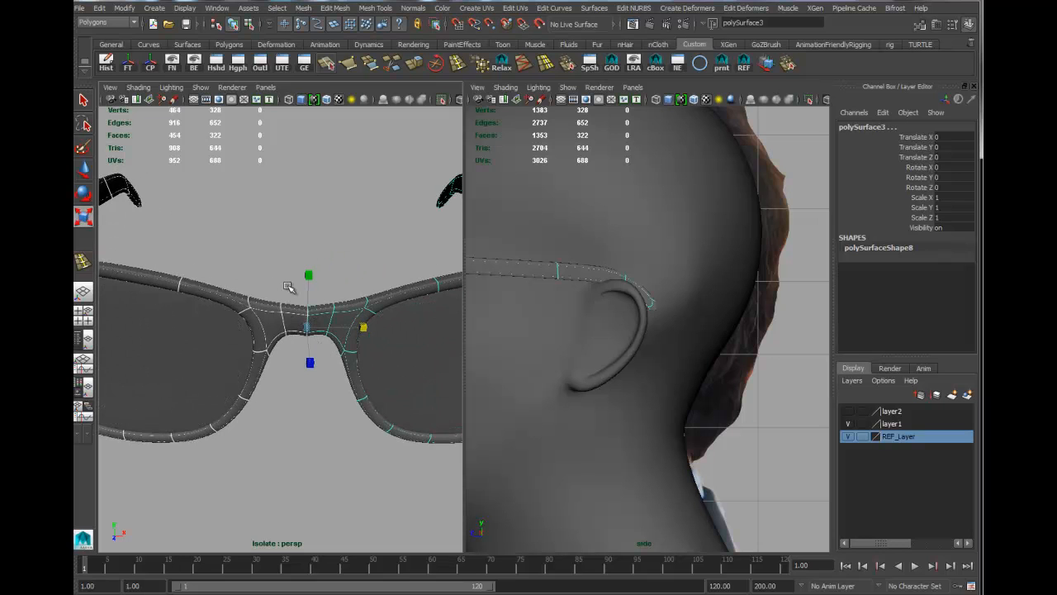
mouse_move(306, 332)
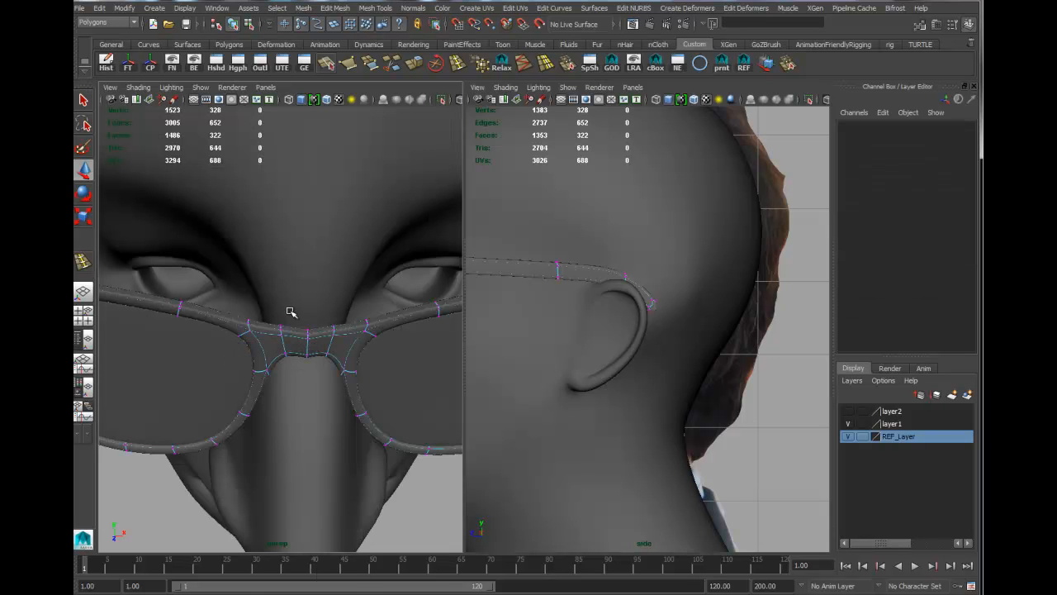
- Reach the Edit Mesh operations for the nose-bridge vertices of the glasses frame
click(335, 8)
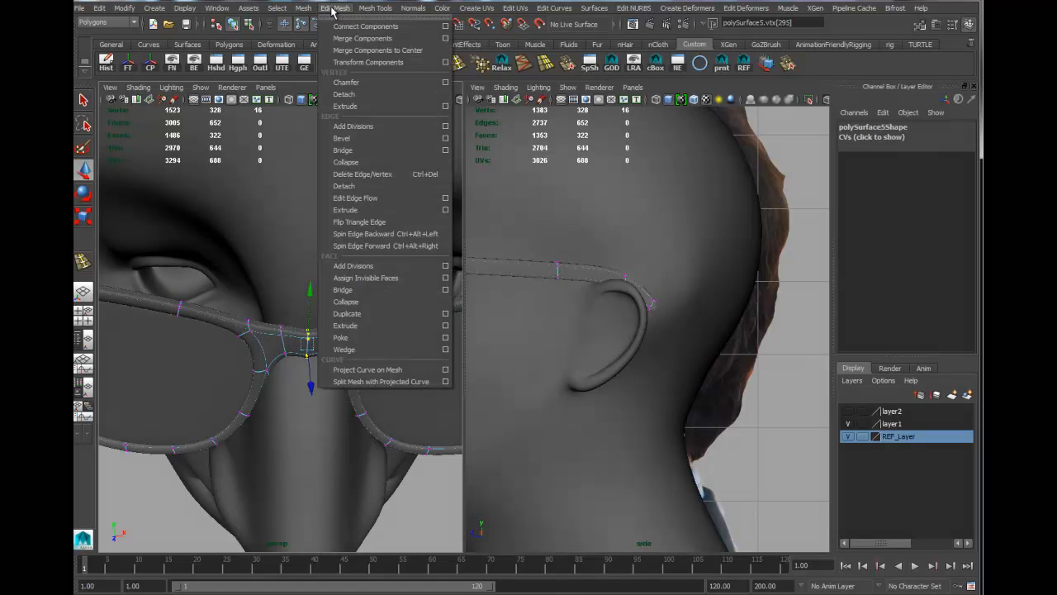